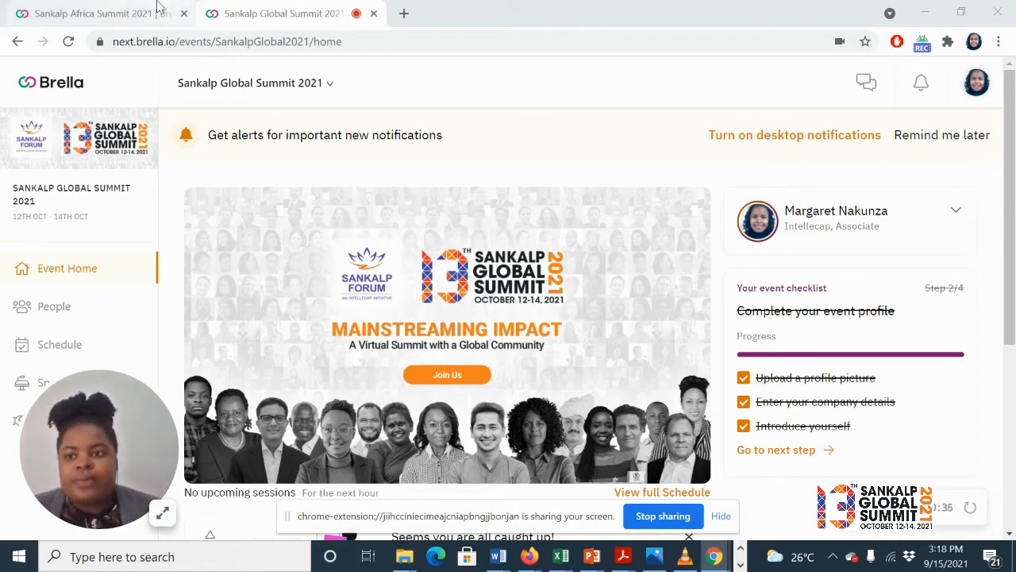
Step: Switch to the Sankalp Africa Summit 2021 tab and review exhibitors, announcements and event info
{"action": "left_click", "coordinate": [95, 13]}
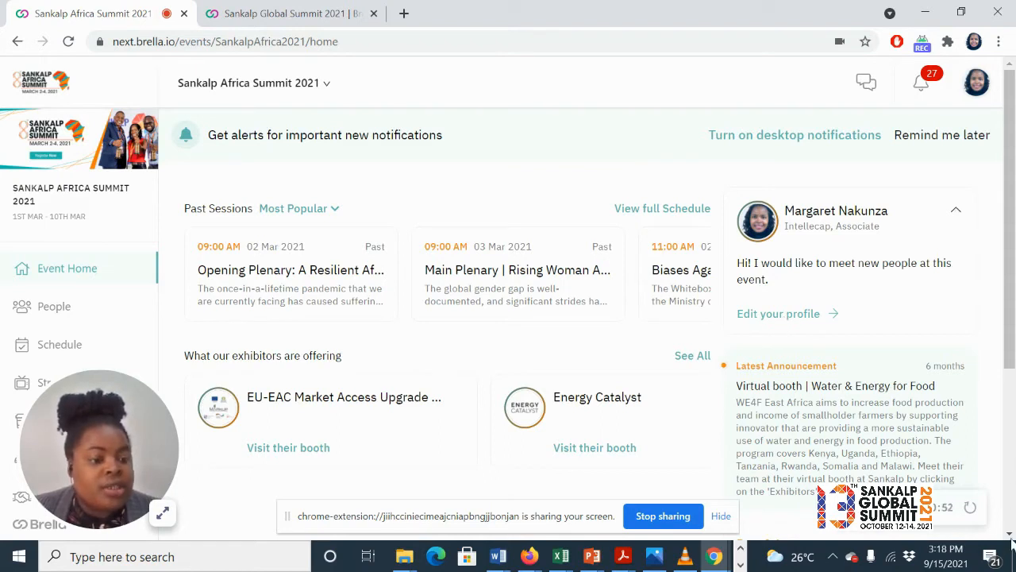
{"action": "scroll", "scroll_direction": "down", "scroll_amount": 3}
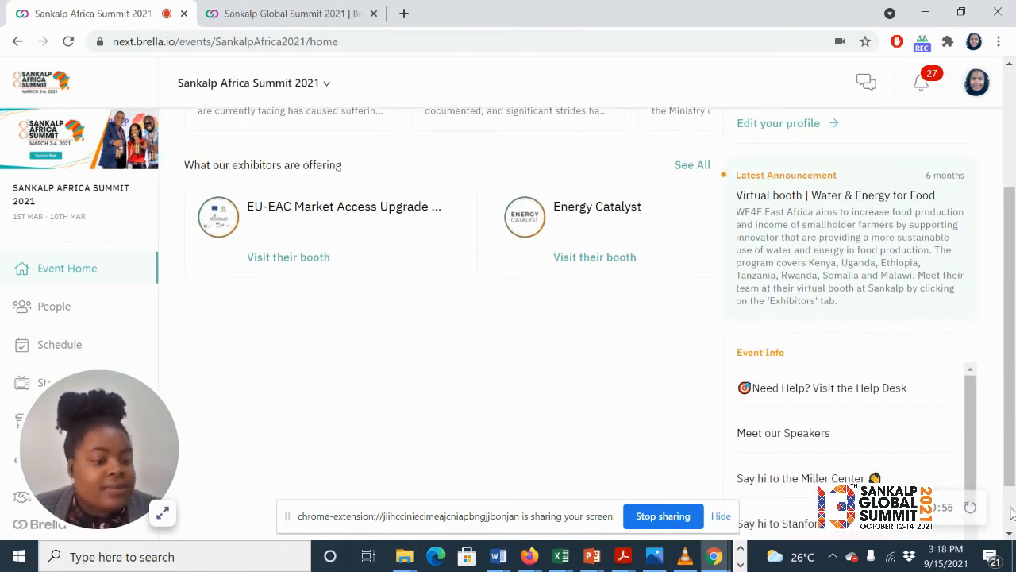
{"action": "scroll", "scroll_direction": "down", "scroll_amount": 3}
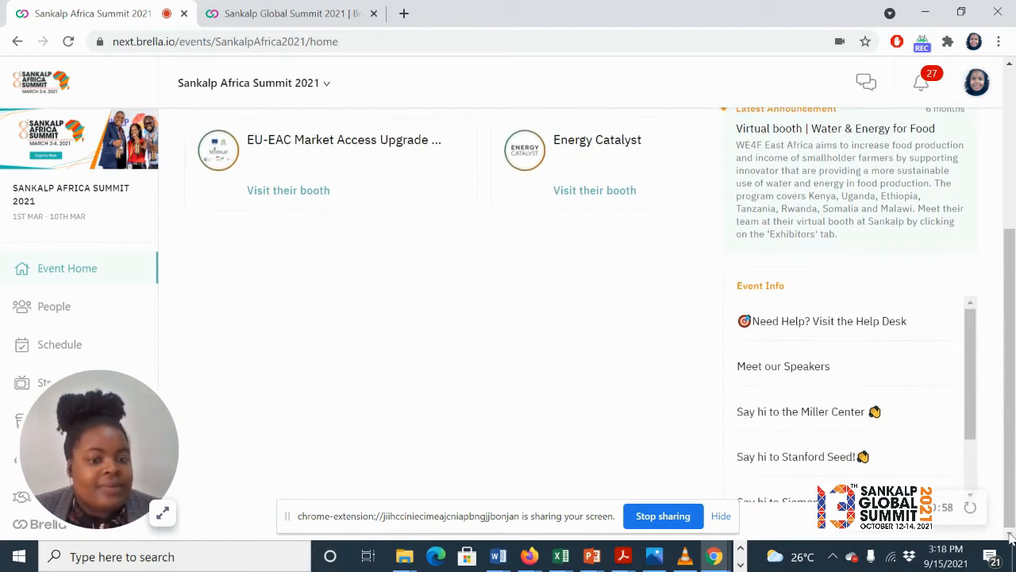
{"action": "mouse_move", "coordinate": [762, 285]}
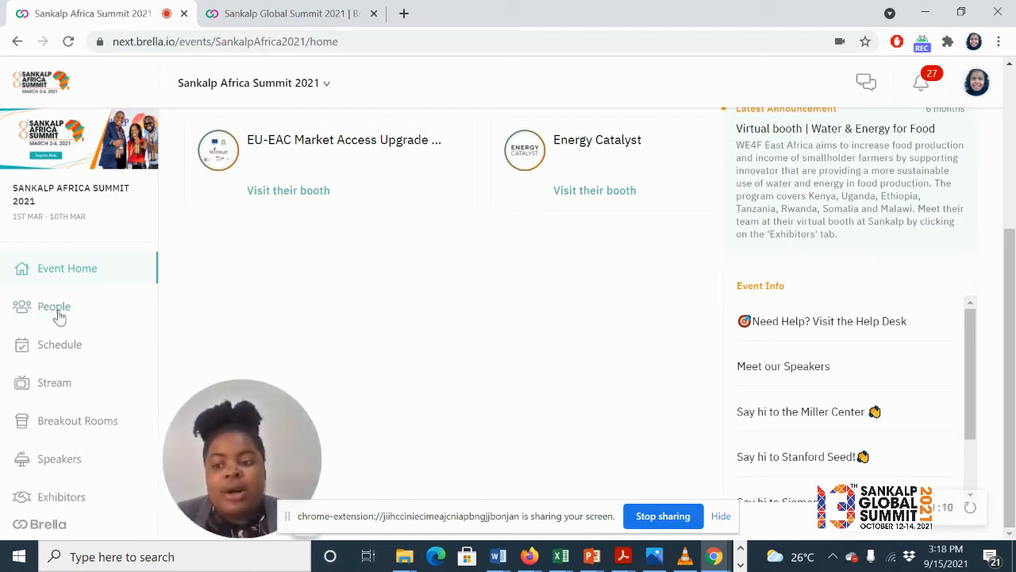
Step: Open the People directory and browse matched attendee profiles with meeting suggestions
{"action": "left_click", "coordinate": [54, 307]}
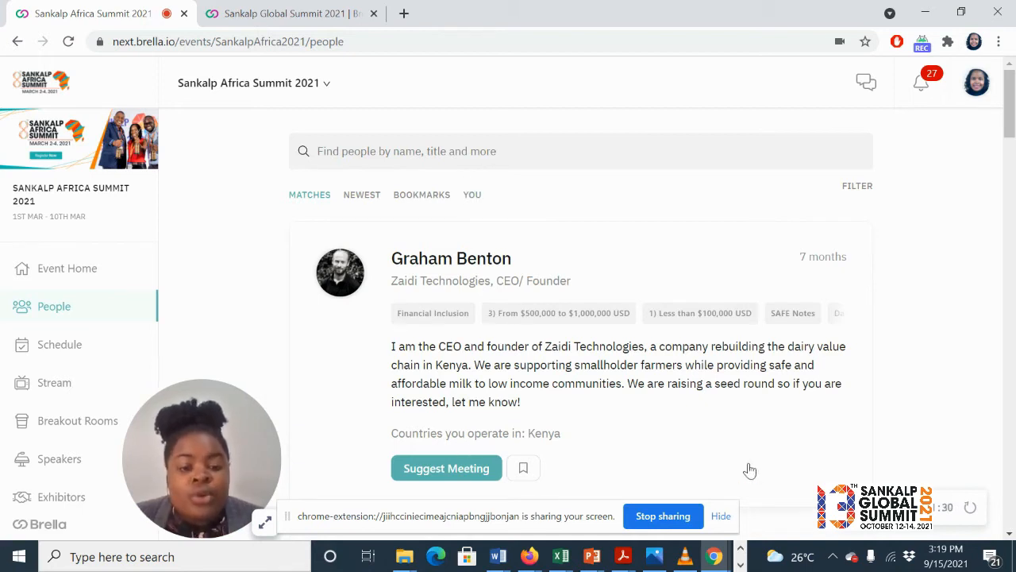
{"action": "scroll", "scroll_direction": "down", "scroll_amount": 3}
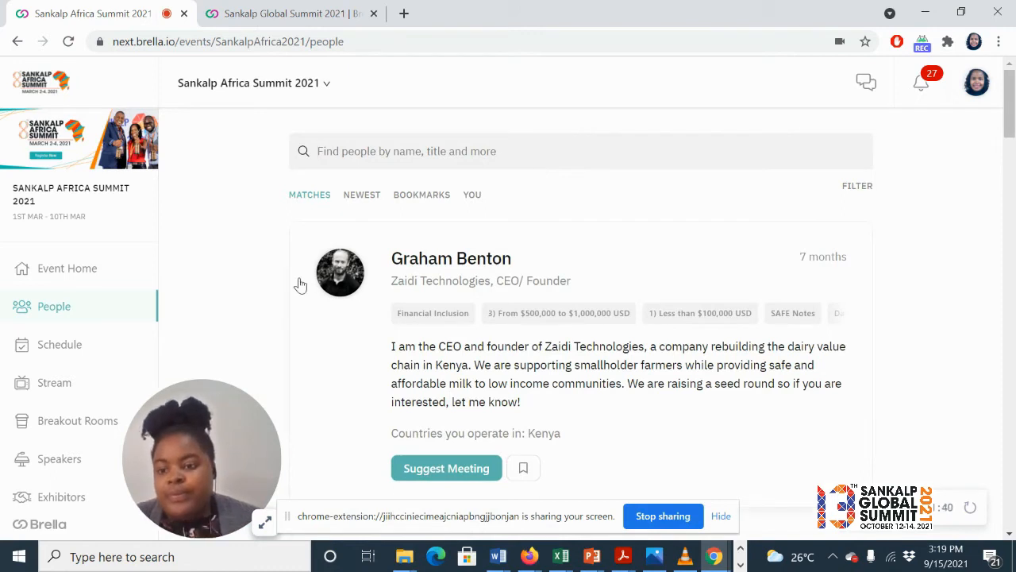
Step: Open the Schedule and try the Sessions, Meetings, then Networking availability filters
{"action": "left_click", "coordinate": [59, 344]}
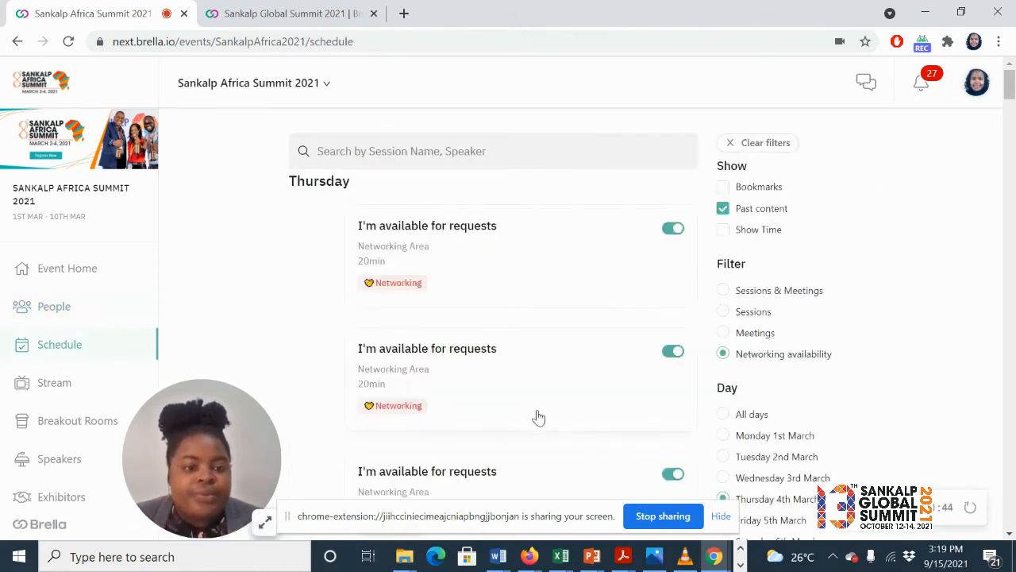
{"action": "left_click", "coordinate": [722, 311]}
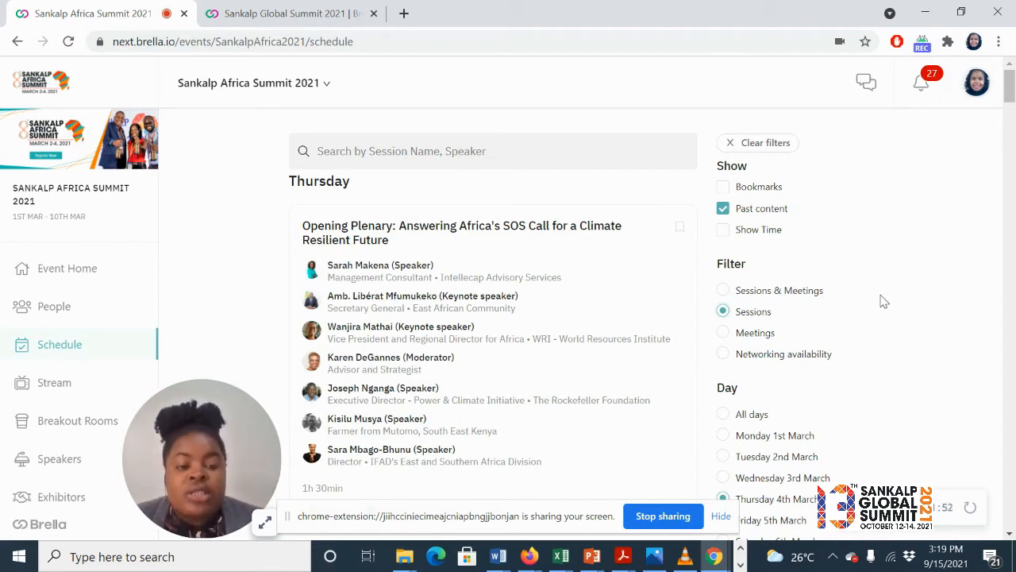
{"action": "left_click", "coordinate": [723, 332]}
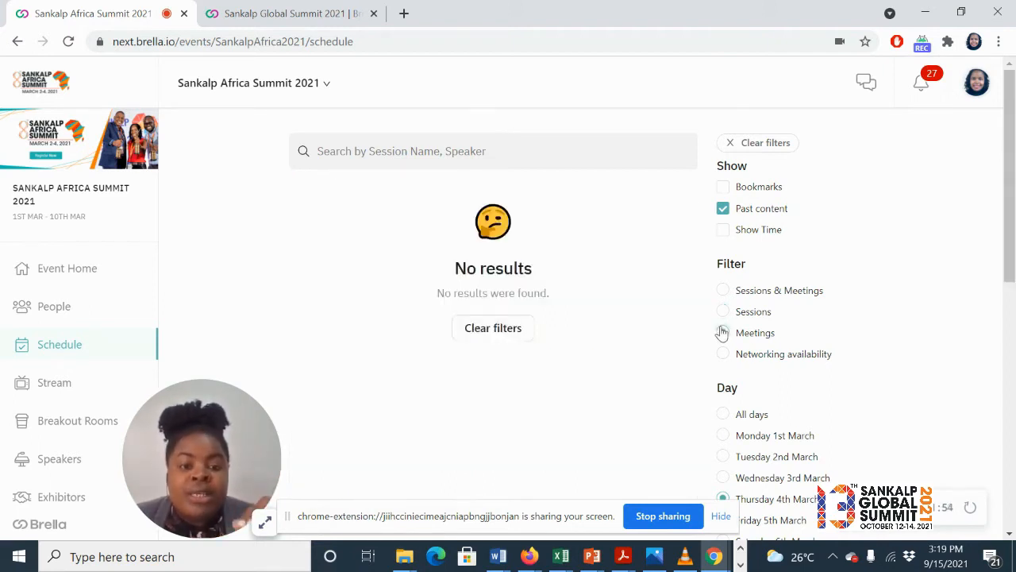
{"action": "left_click", "coordinate": [722, 332]}
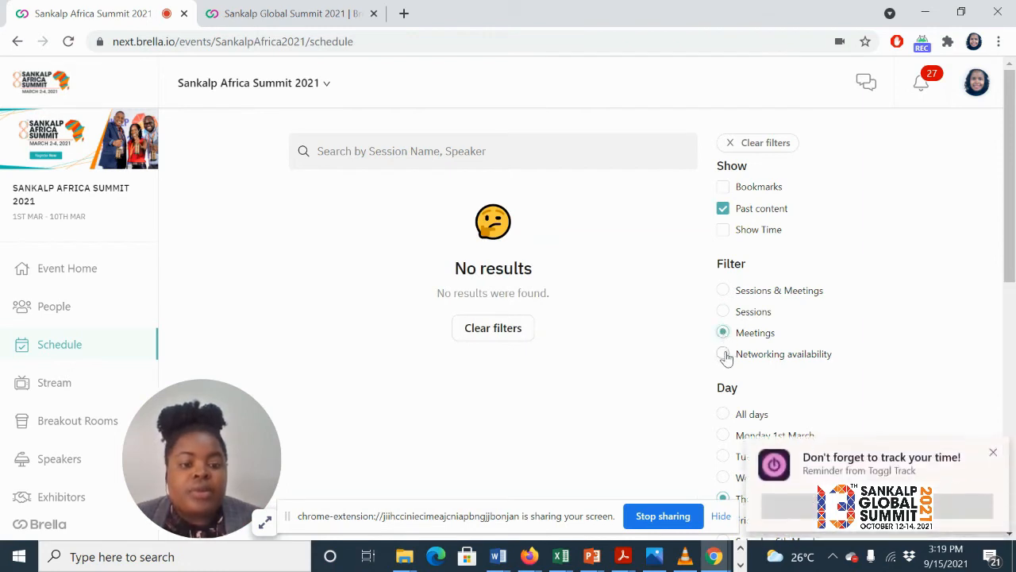
{"action": "left_click", "coordinate": [723, 353]}
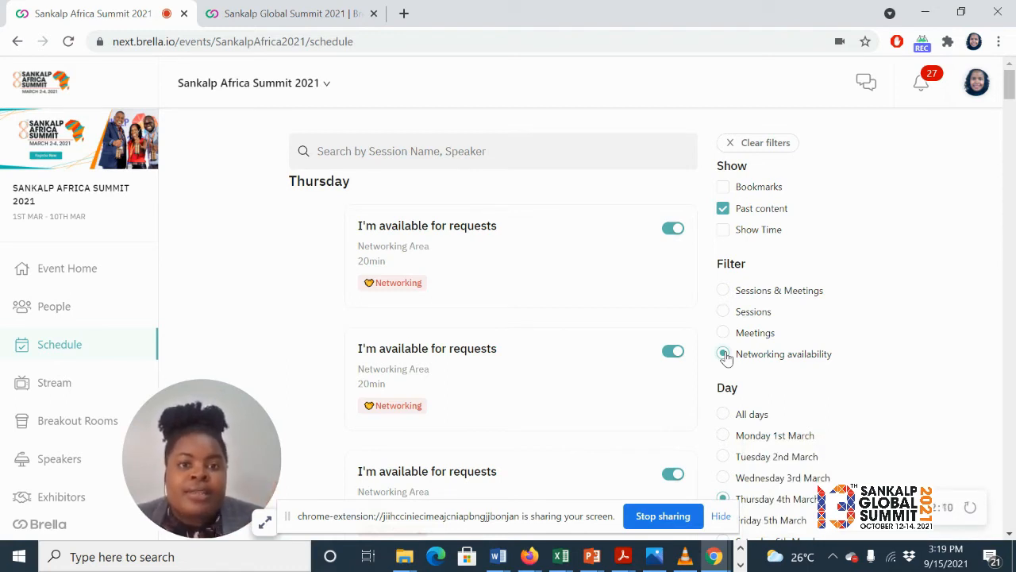
{"action": "left_click", "coordinate": [723, 353]}
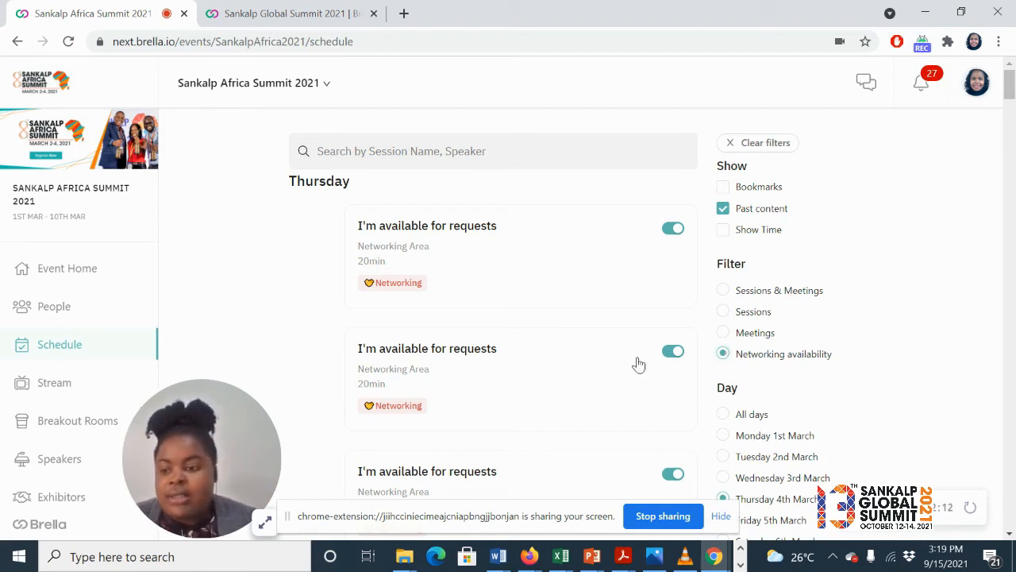
Step: Open Breakout Rooms to list Breakout Room 1 and Breakout Room 2
{"action": "left_click", "coordinate": [77, 420]}
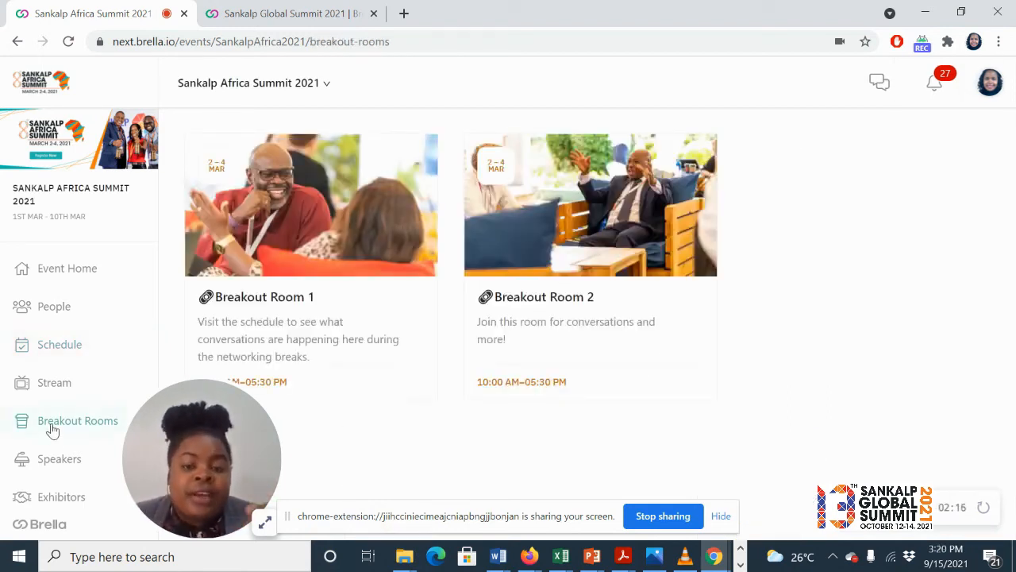
{"action": "mouse_move", "coordinate": [413, 444]}
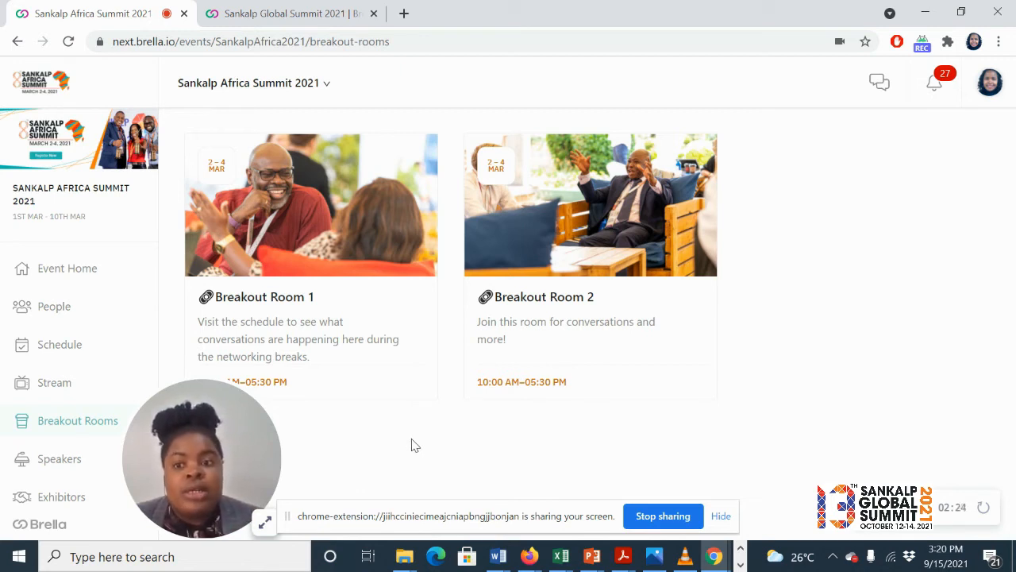
{"action": "mouse_move", "coordinate": [911, 224]}
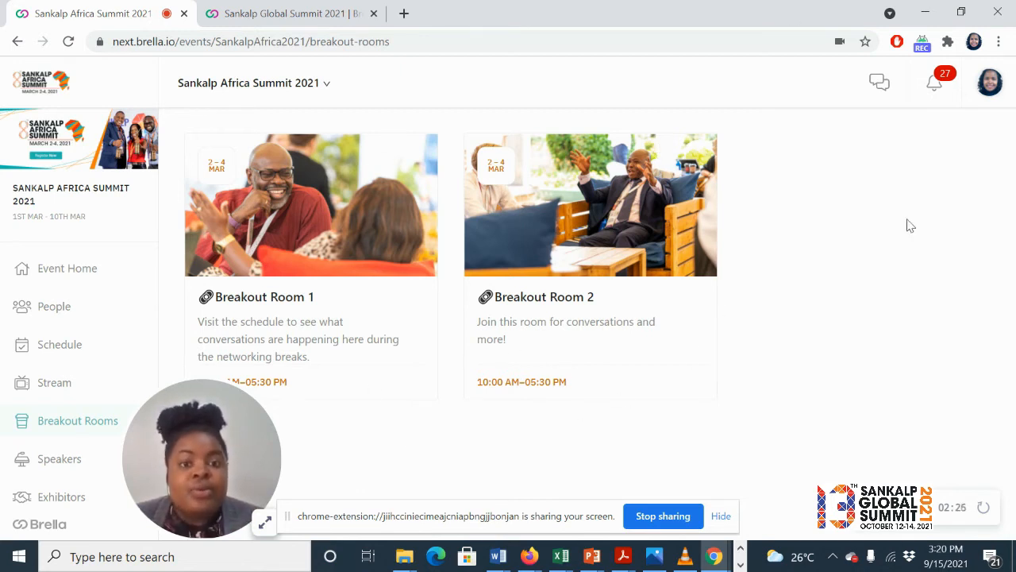
{"action": "left_click", "coordinate": [59, 459]}
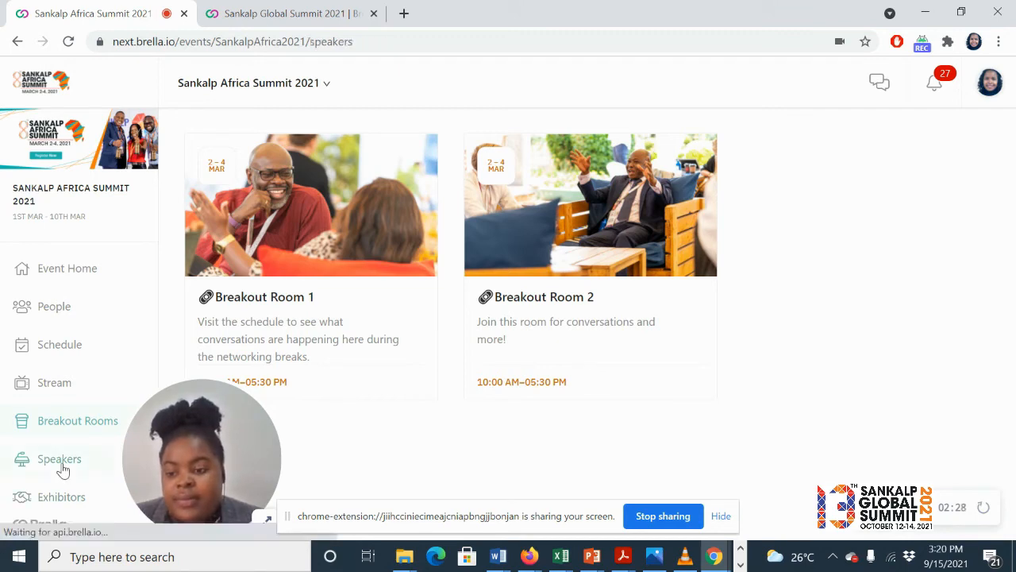
{"action": "left_click", "coordinate": [59, 458]}
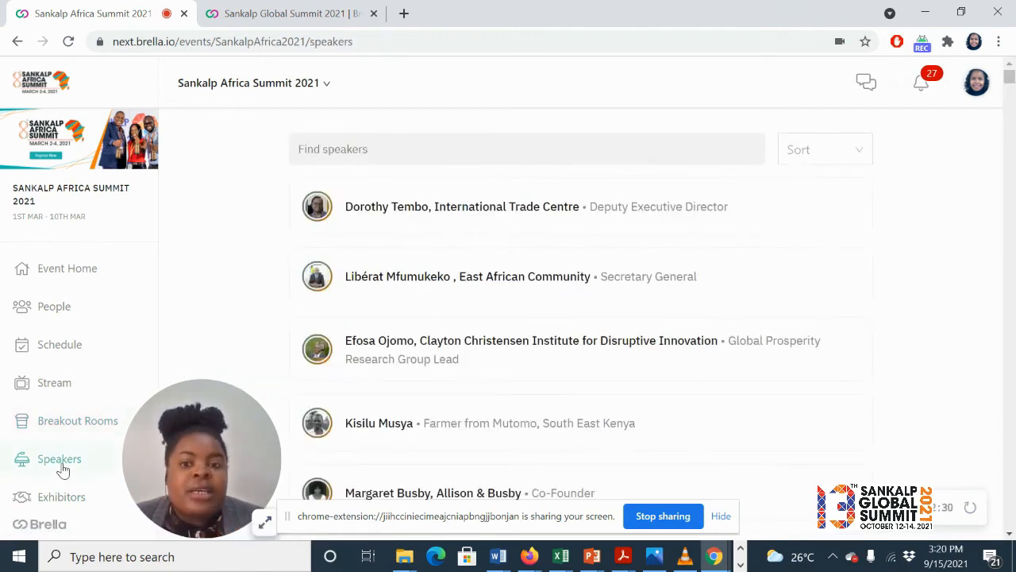
{"action": "mouse_move", "coordinate": [472, 393]}
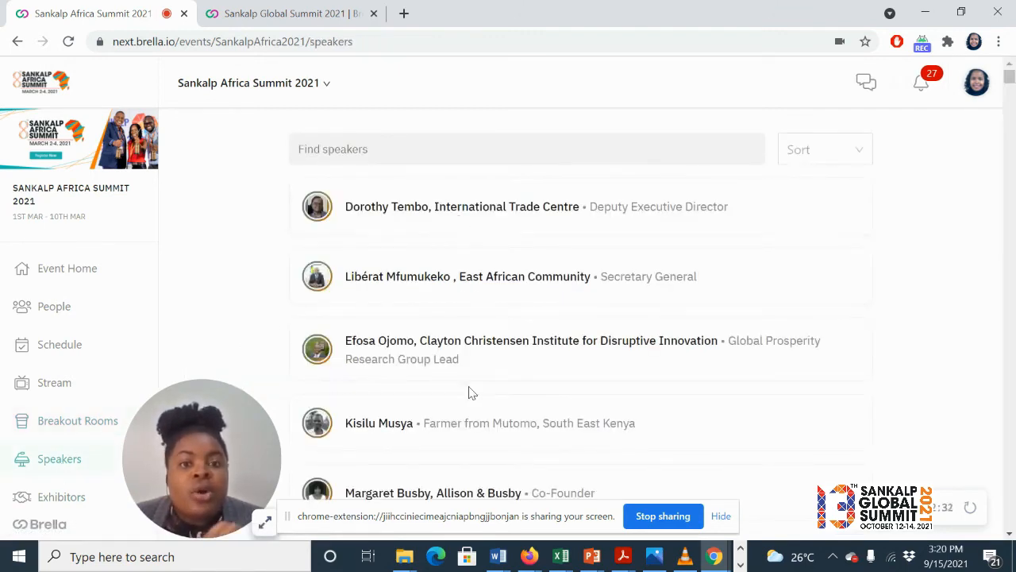
{"action": "mouse_move", "coordinate": [478, 350]}
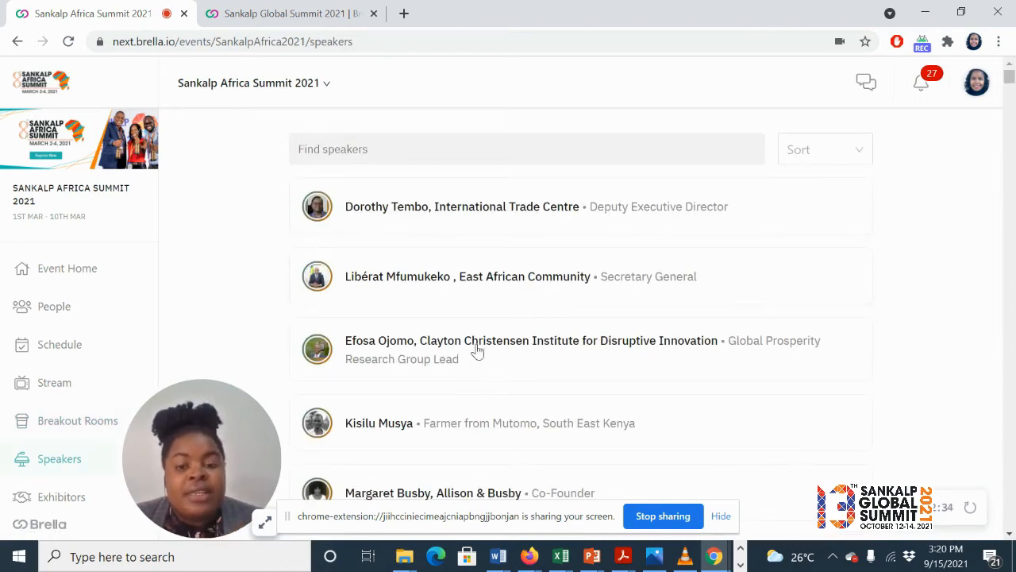
{"action": "left_click", "coordinate": [461, 206]}
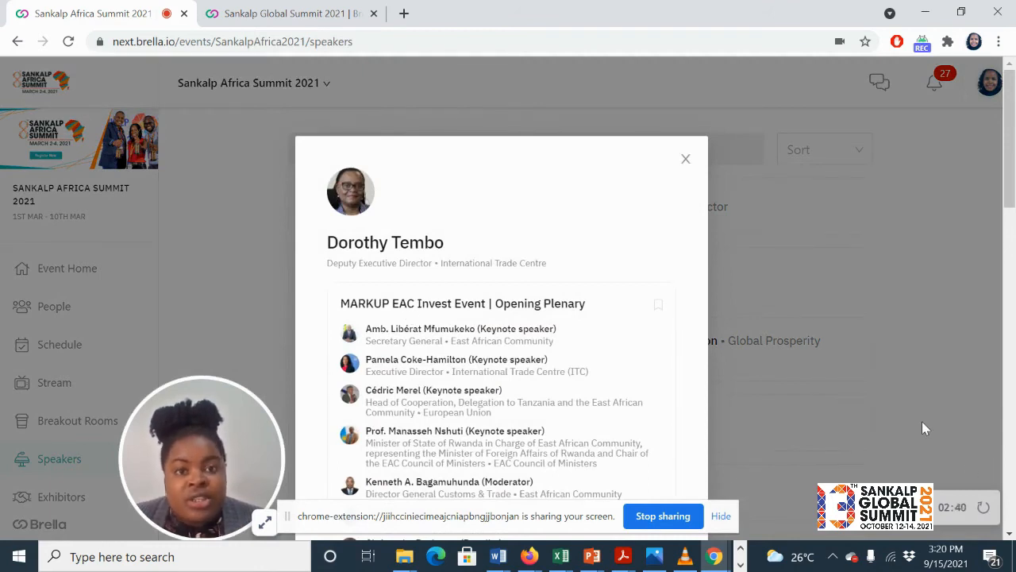
{"action": "left_click", "coordinate": [685, 159]}
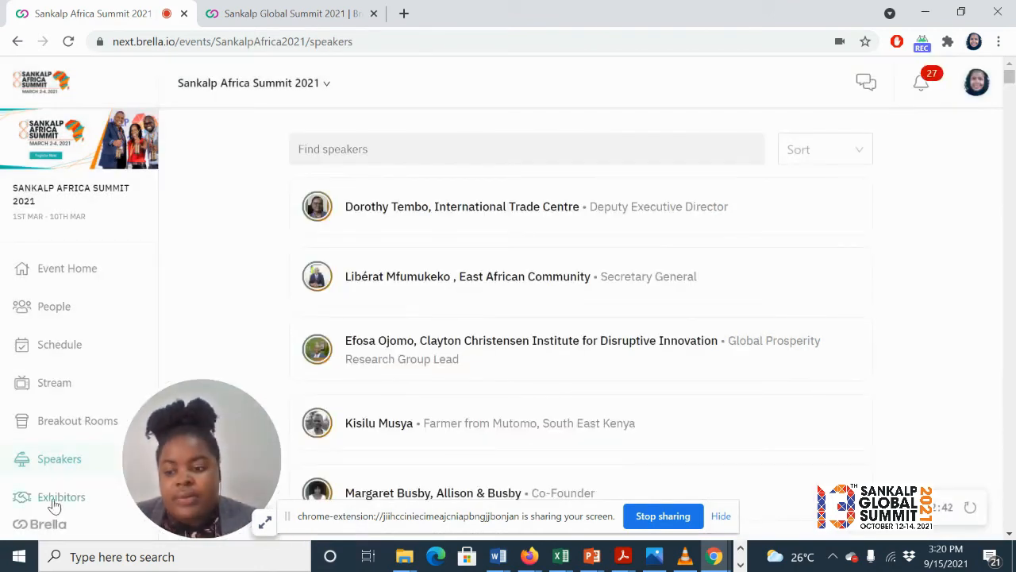
Step: Open the Exhibitors list to reach the Energy Catalyst booth
{"action": "left_click", "coordinate": [61, 496]}
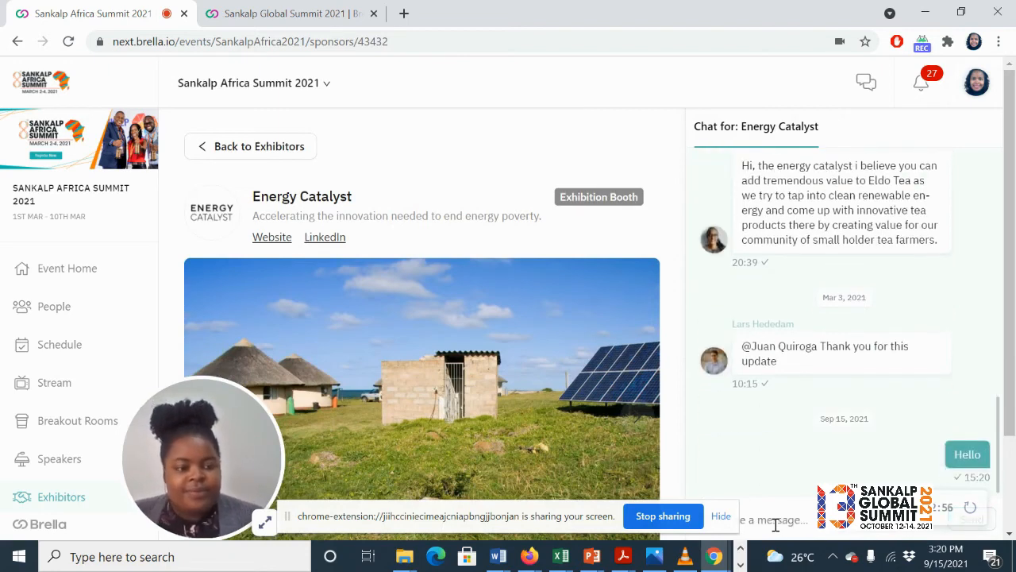
{"action": "mouse_move", "coordinate": [635, 83]}
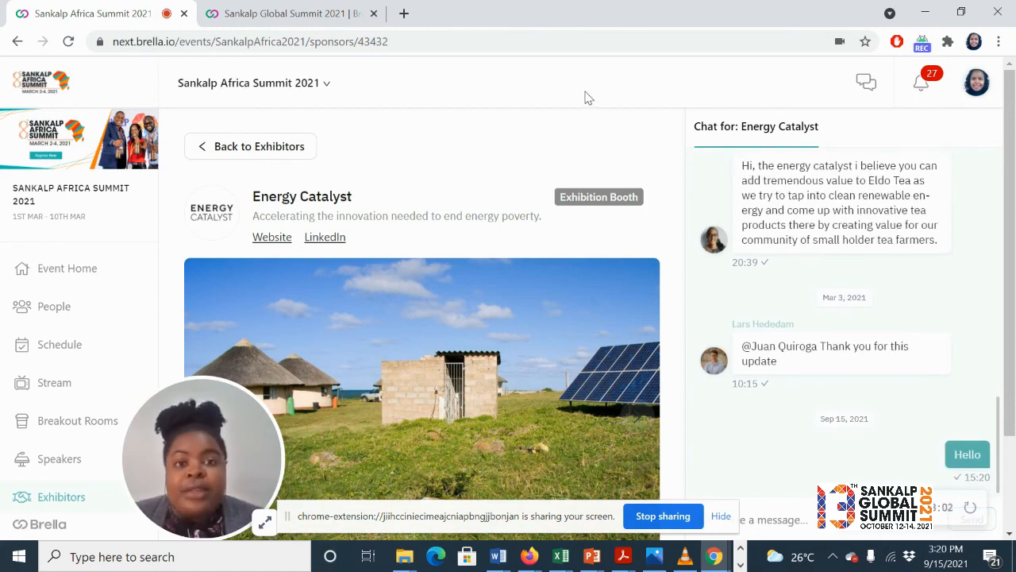
{"action": "mouse_move", "coordinate": [577, 88]}
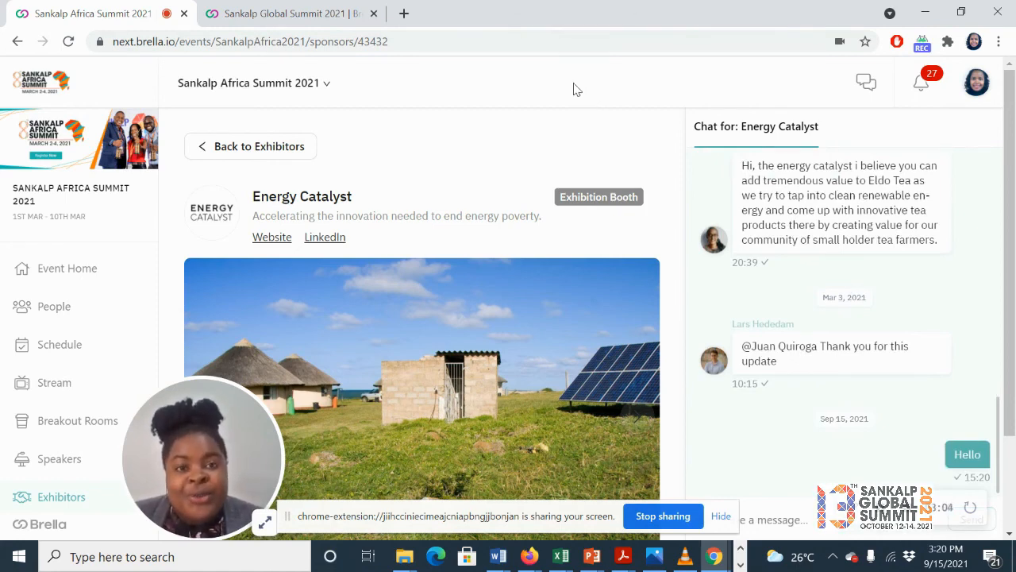